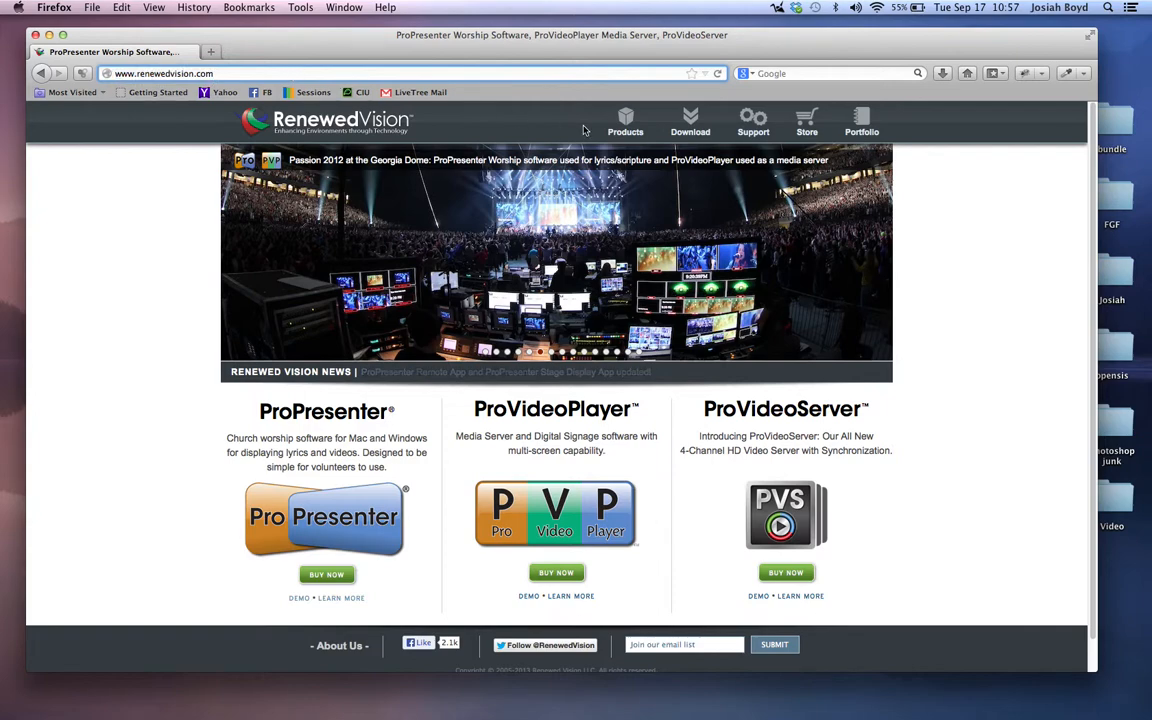
# Step: Choose ProPresenter from the Renewed Vision Download menu to reach the Download Center
pyautogui.click(690, 125)
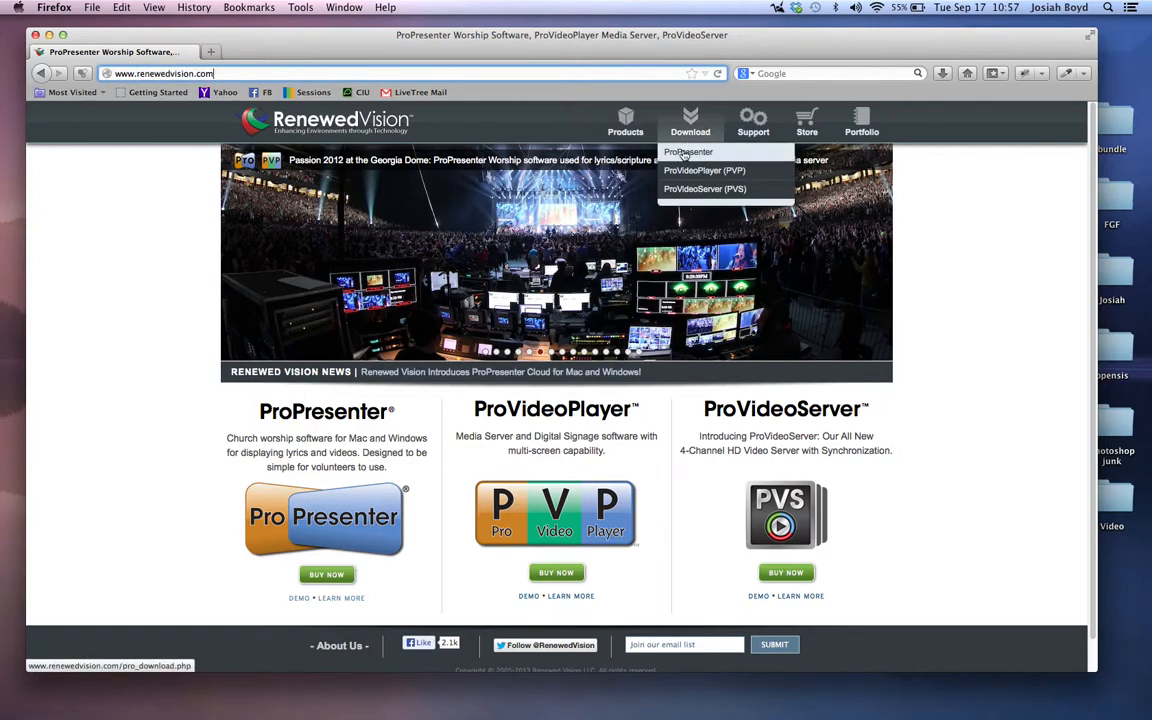
pyautogui.click(688, 151)
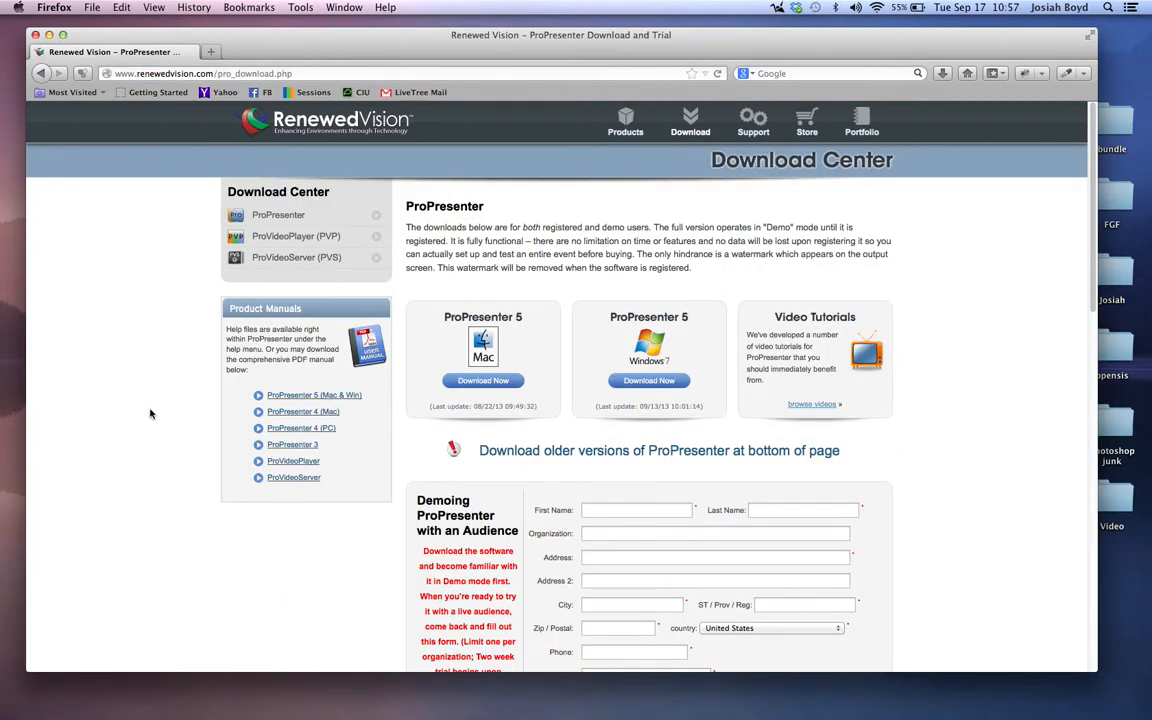
pyautogui.moveTo(483, 380)
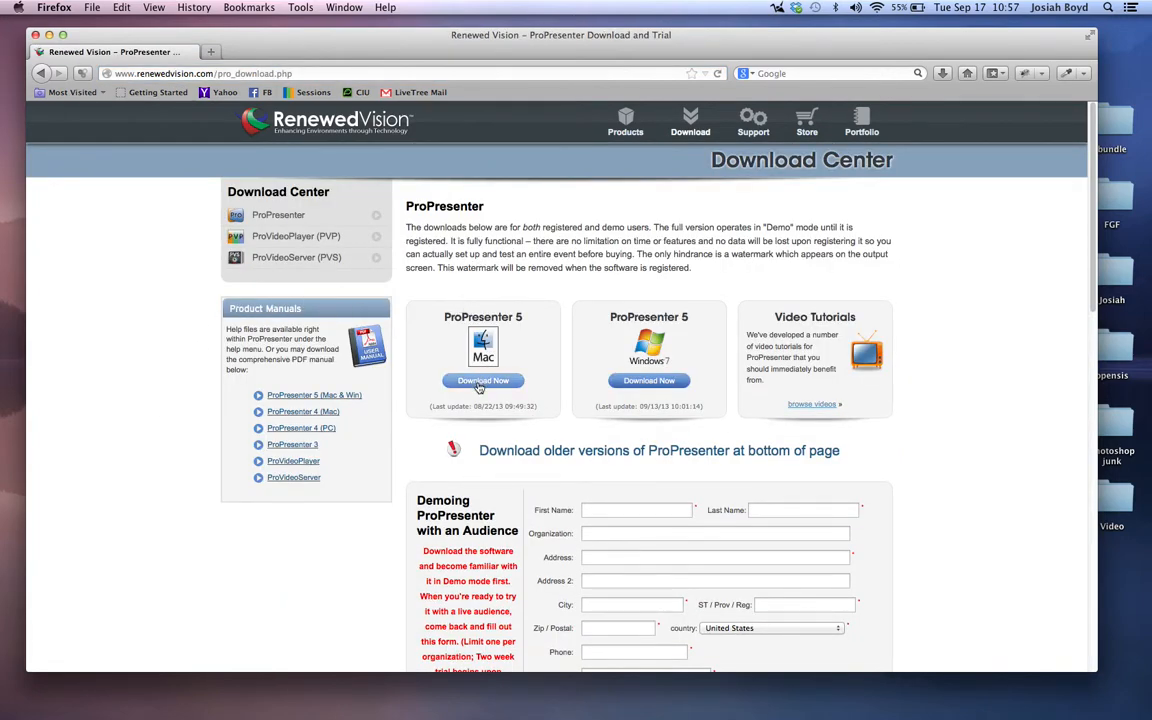
pyautogui.moveTo(538, 316)
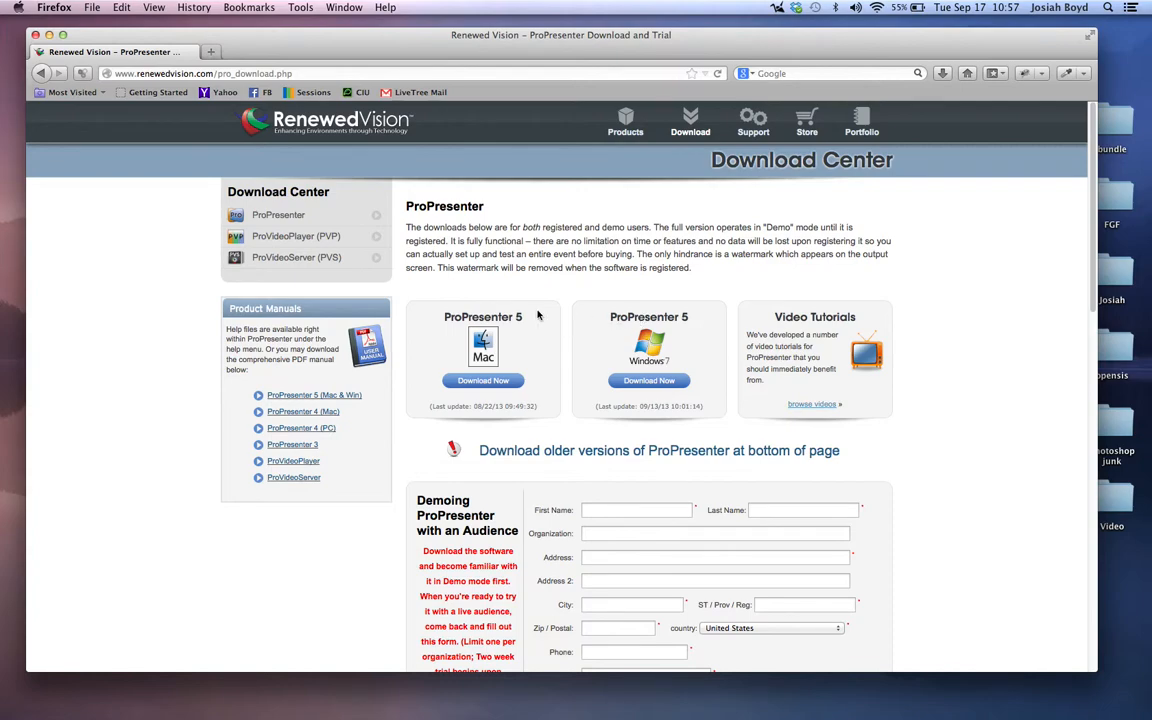
pyautogui.moveTo(550, 326)
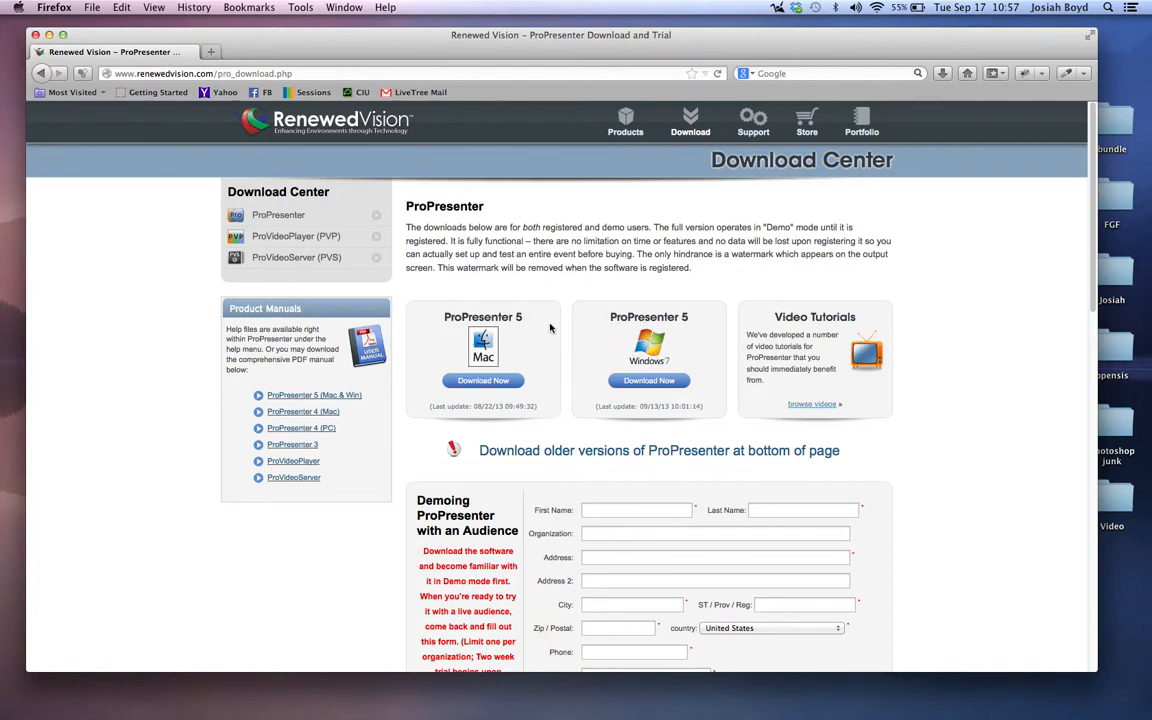
pyautogui.moveTo(810, 335)
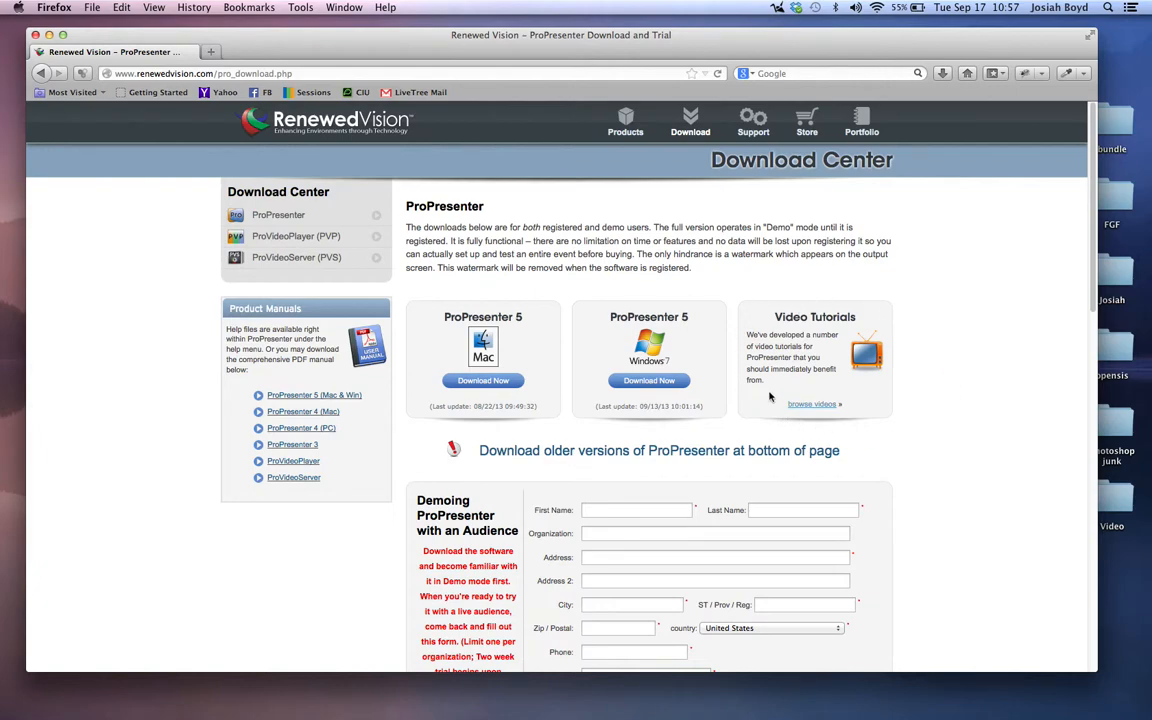
pyautogui.moveTo(811, 404)
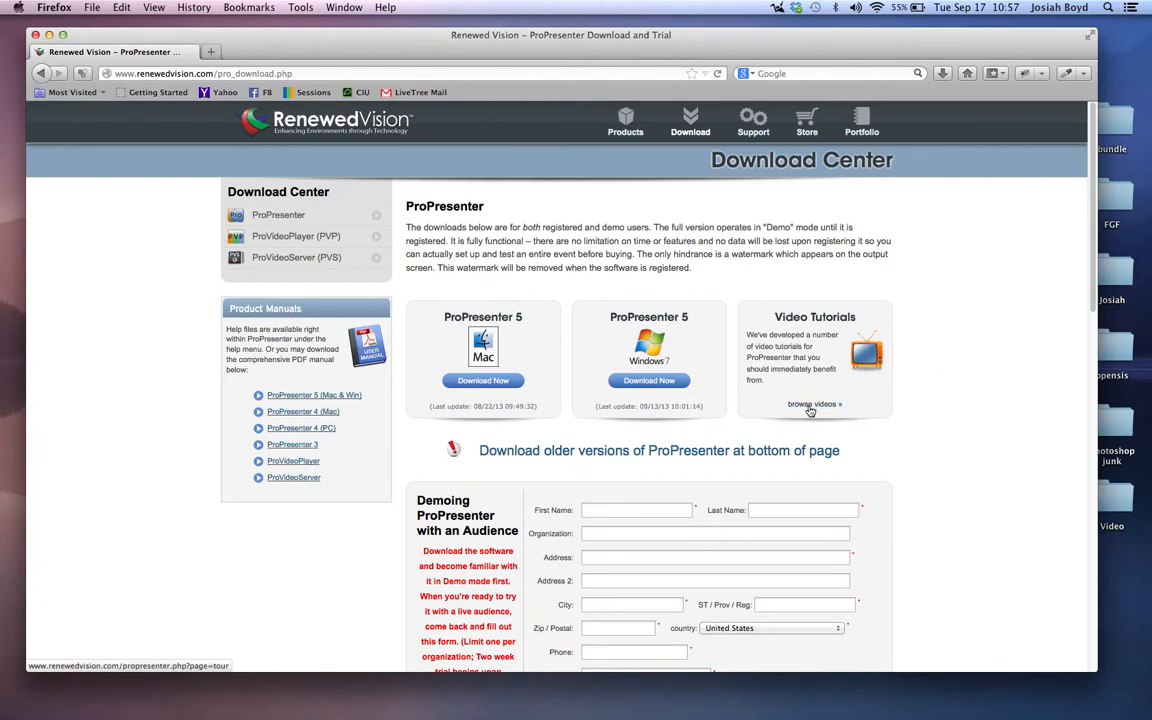
# Step: Browse ProPresenter videos and select the Beyond Slides tutorial tab
pyautogui.click(814, 404)
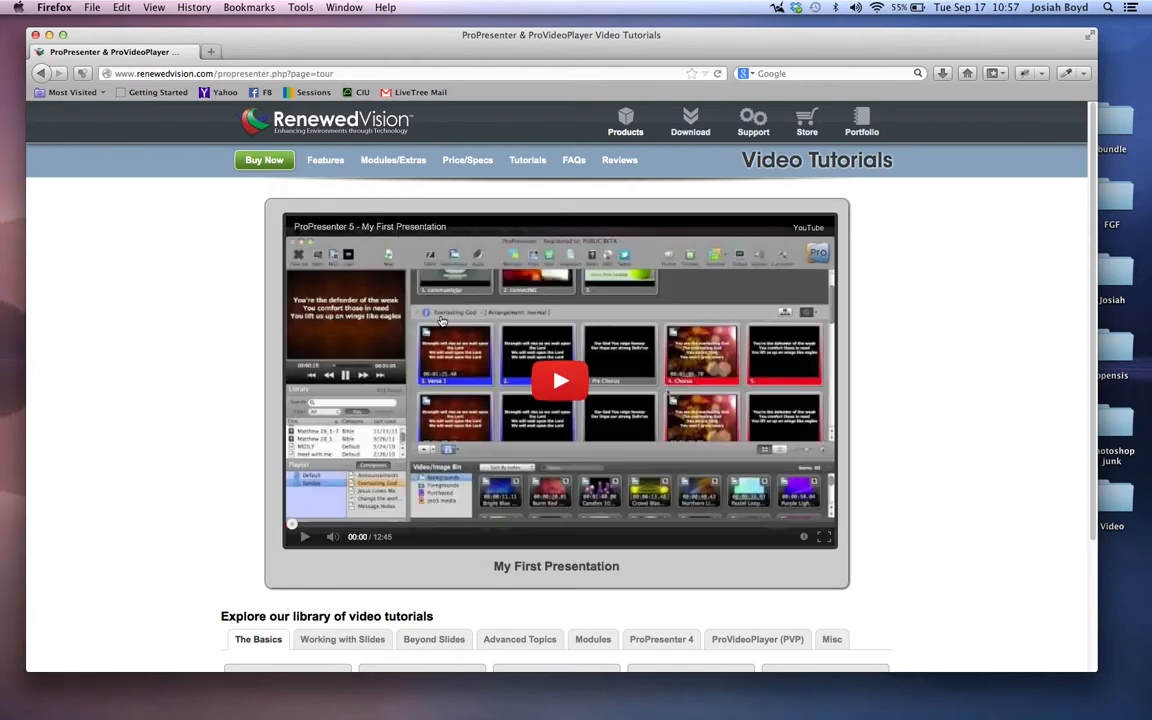
pyautogui.scroll(-3)
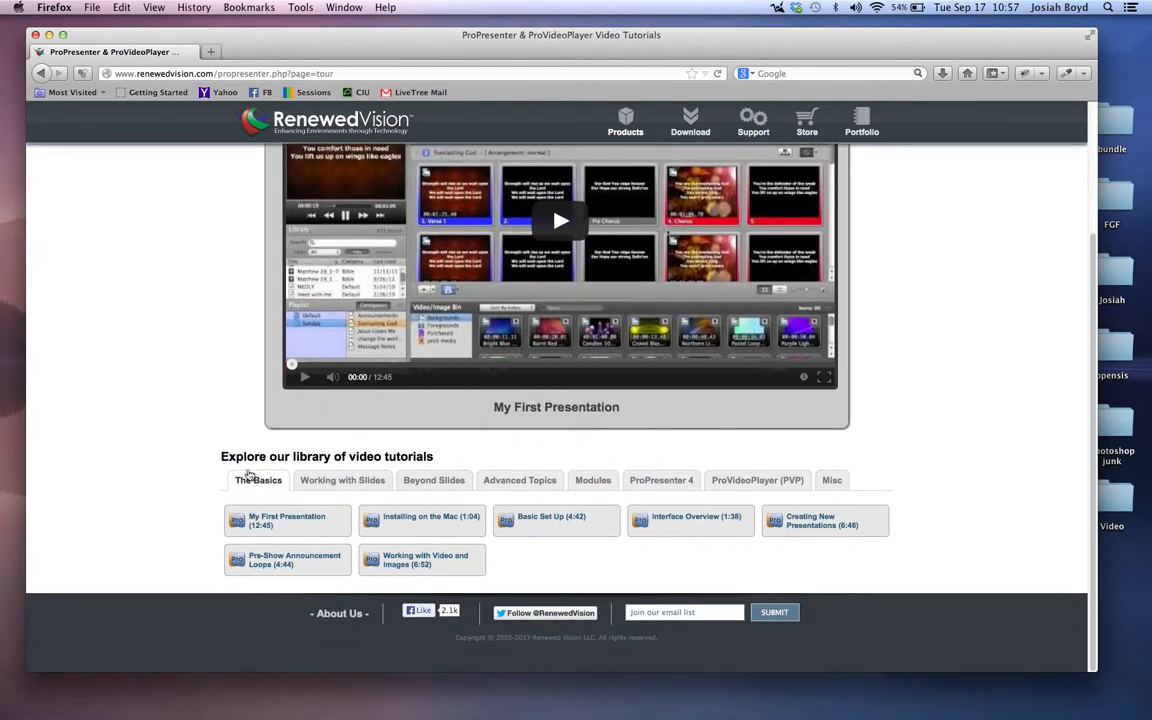
pyautogui.click(434, 480)
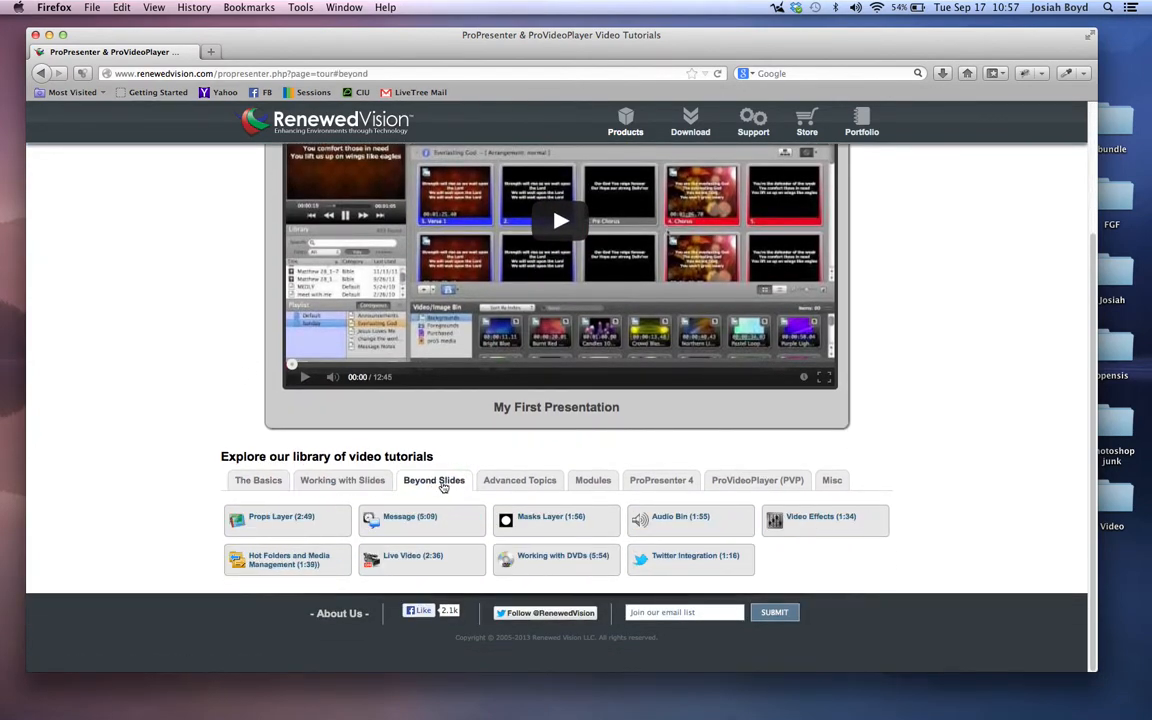
pyautogui.click(258, 480)
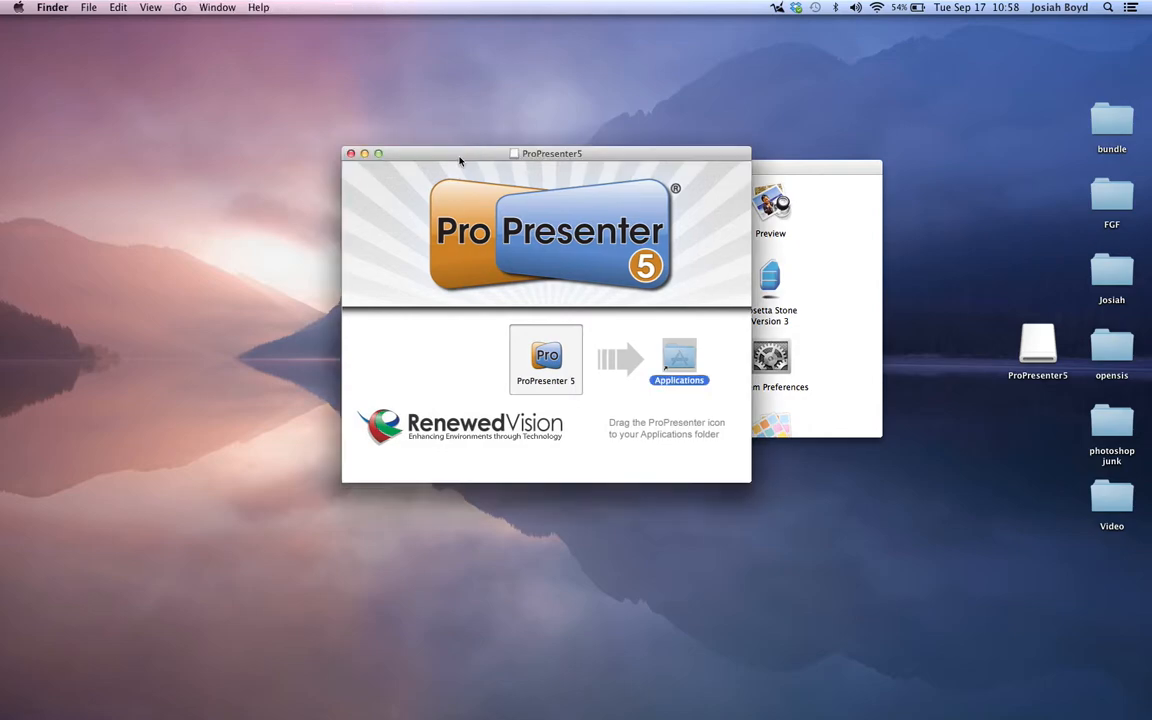
pyautogui.moveTo(546, 357)
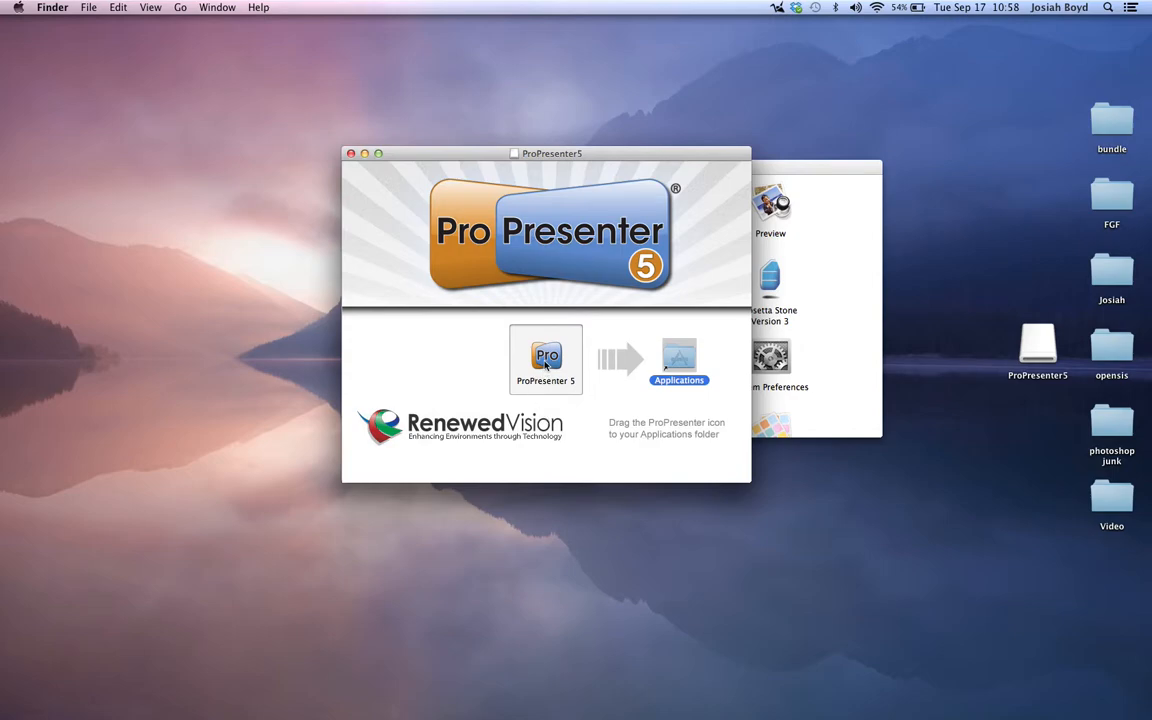
# Step: Drag the ProPresenter 5 icon onto the Applications folder alias
pyautogui.moveTo(545, 358); pyautogui.dragTo(675, 360)
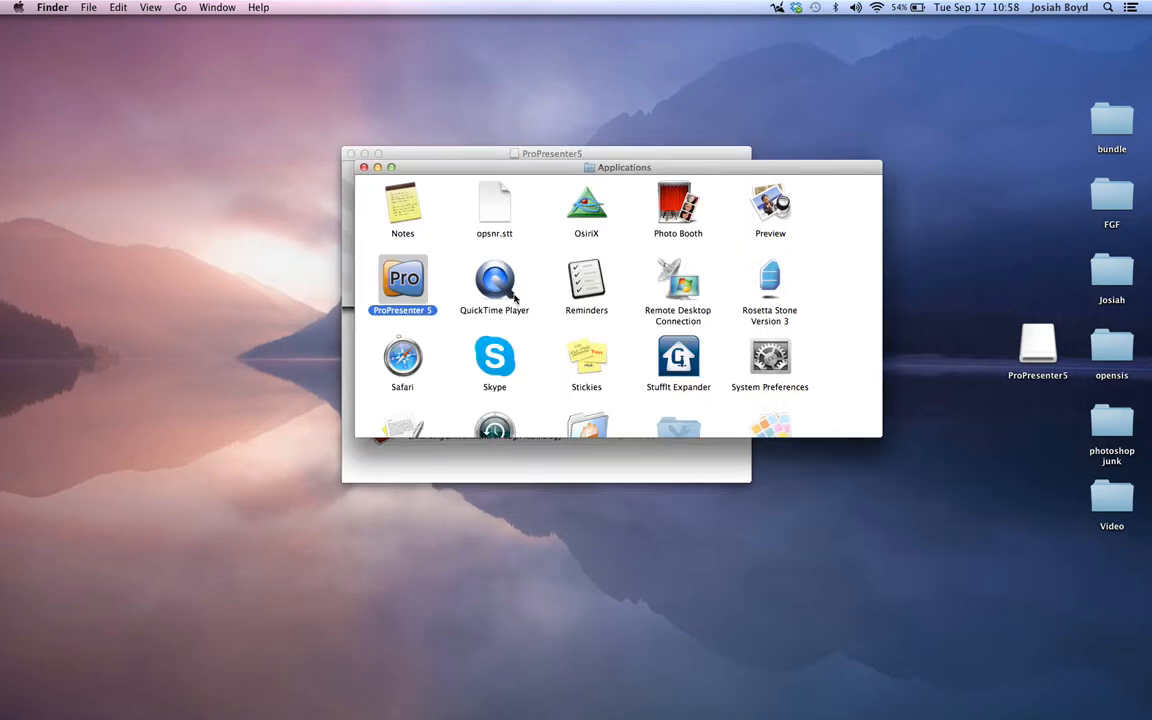
pyautogui.moveTo(950, 700)
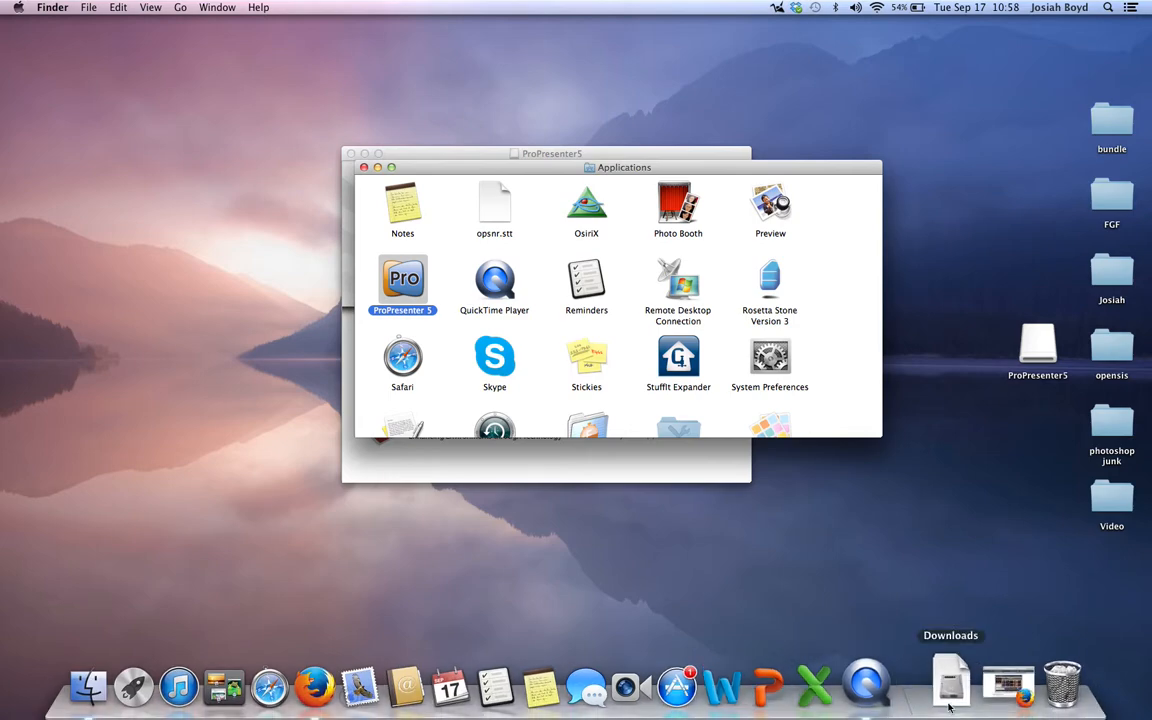
pyautogui.moveTo(440, 278)
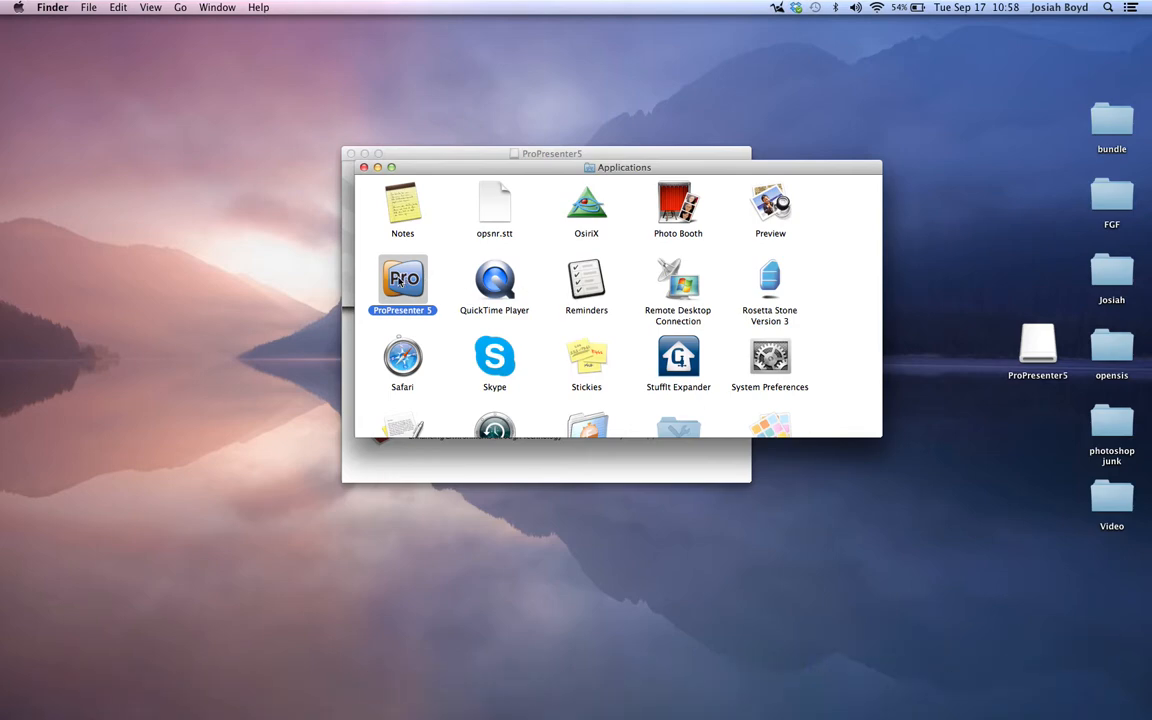
# Step: Launch ProPresenter 5 from Applications and close the Information Center
pyautogui.doubleClick(402, 280)
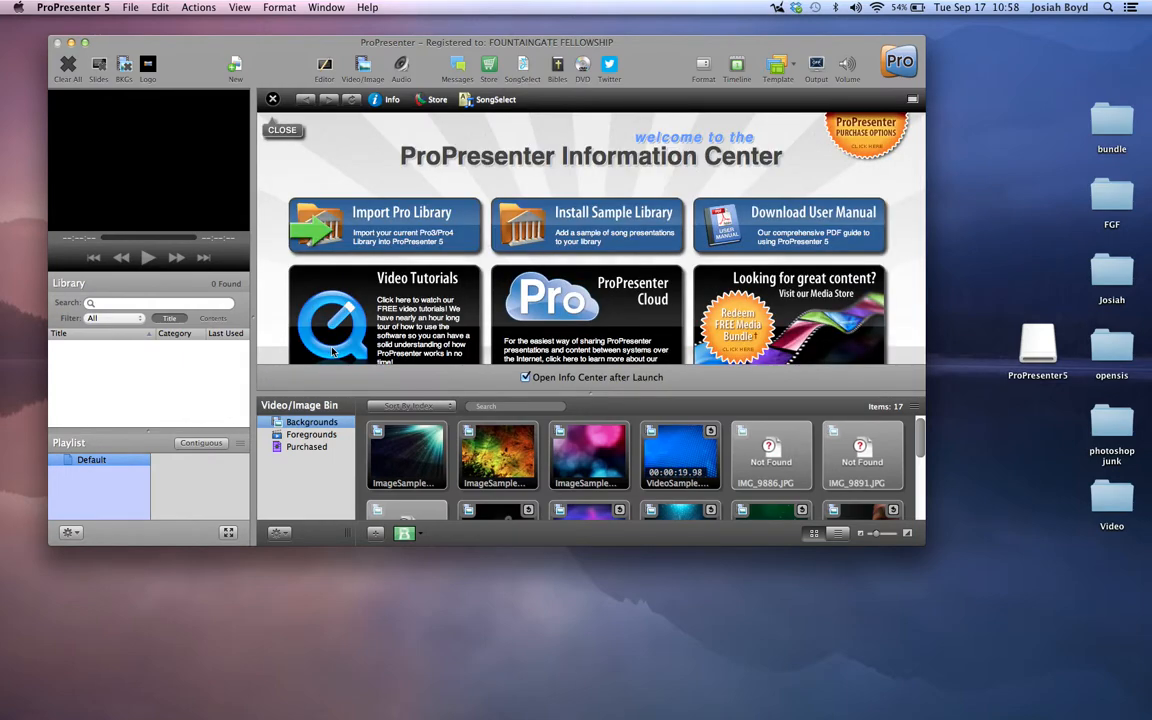
pyautogui.moveTo(668, 468)
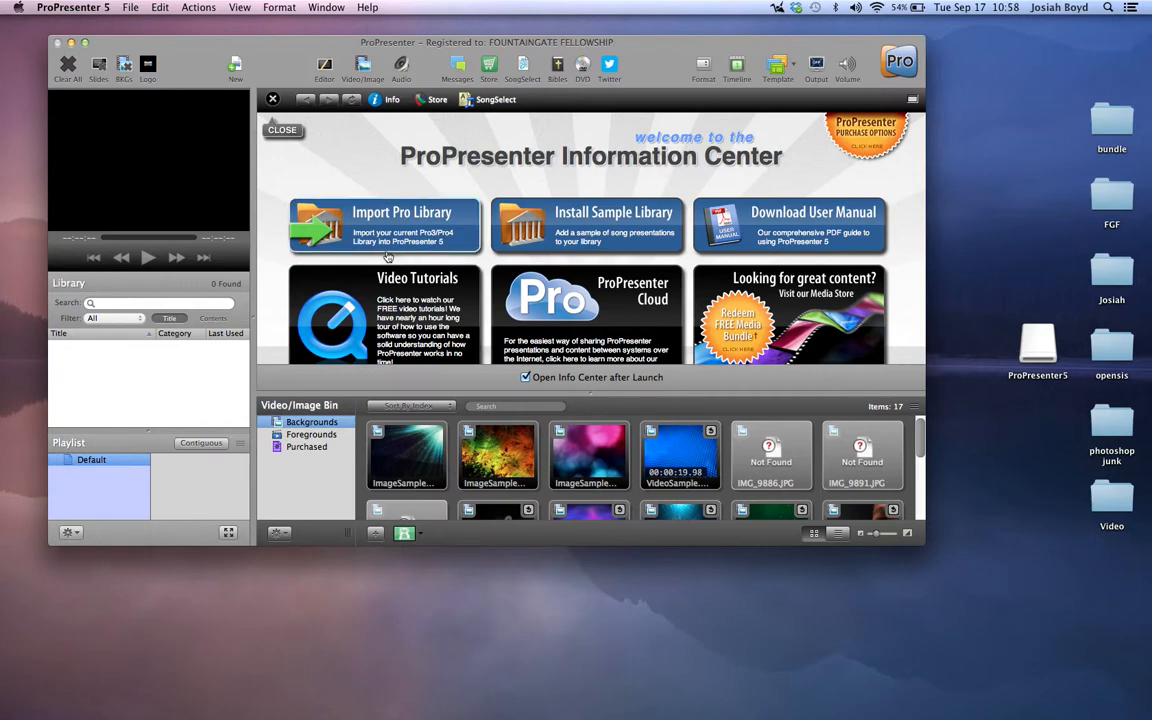
pyautogui.click(281, 129)
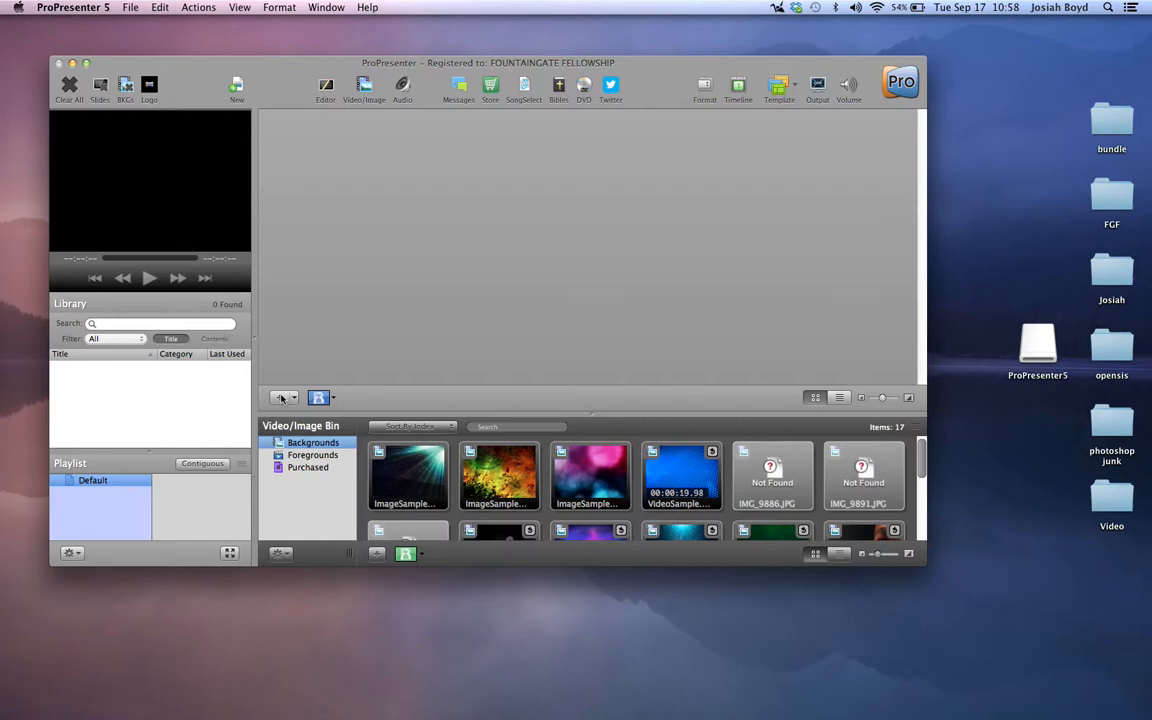
# Step: Load the first ImageSample background from the Video/Image Bin into the preview
pyautogui.click(407, 475)
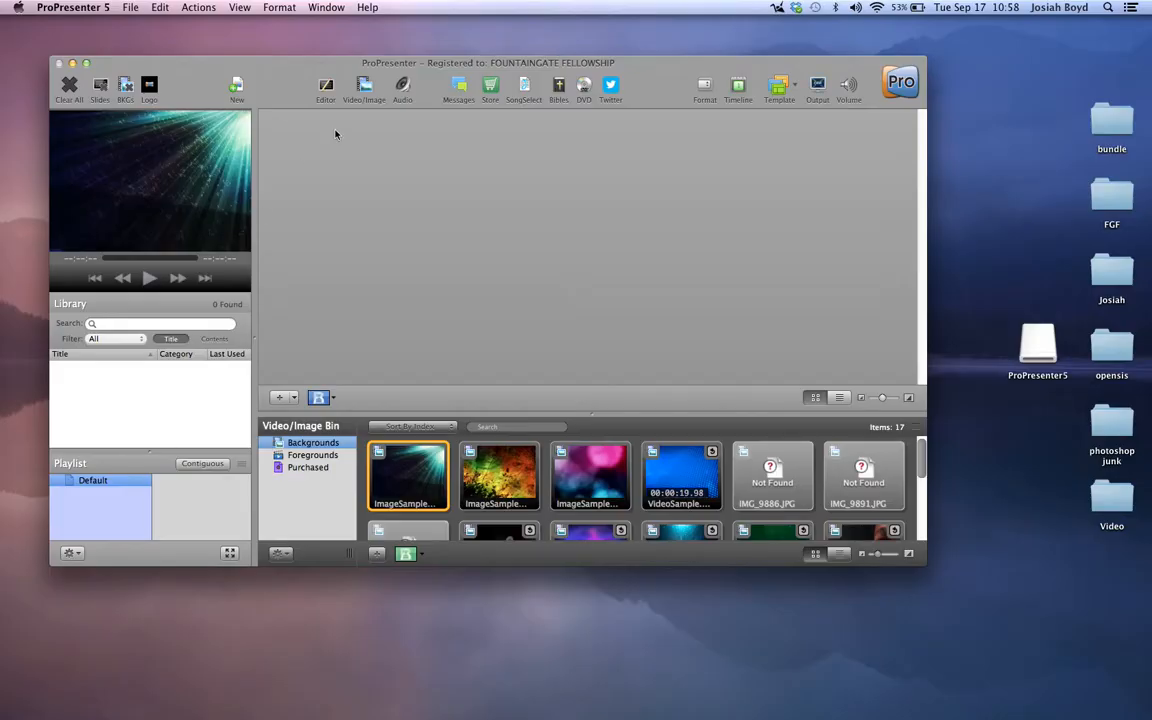
pyautogui.moveTo(175, 167)
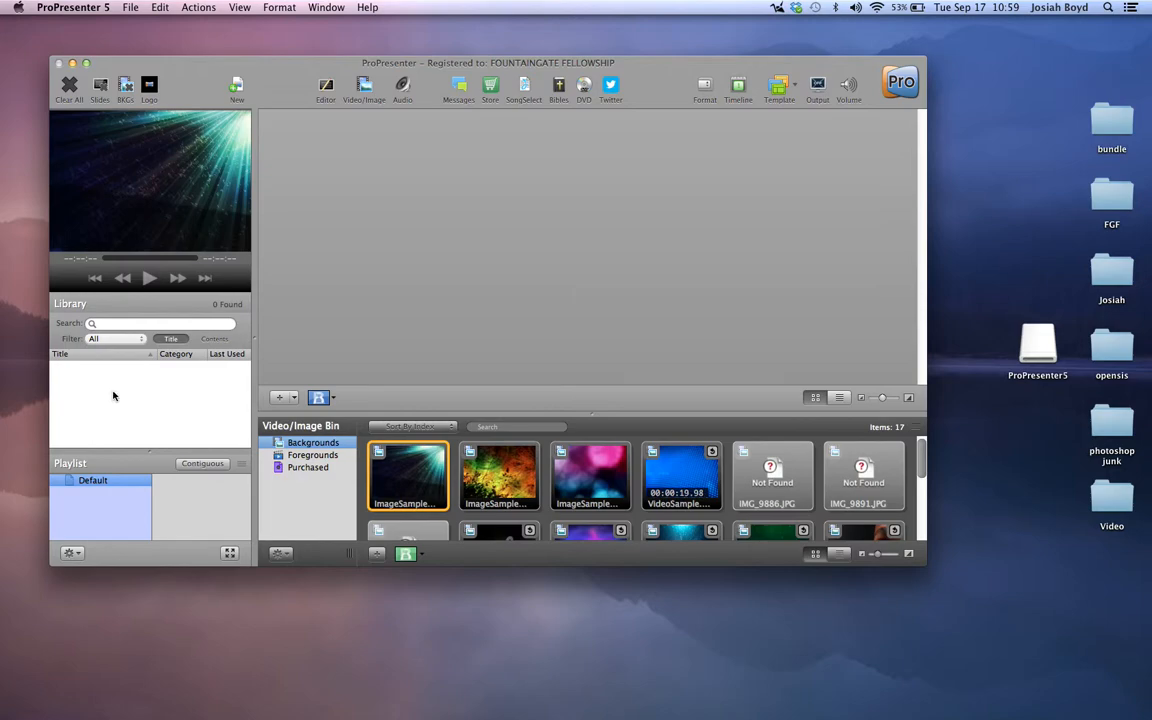
pyautogui.moveTo(500, 314)
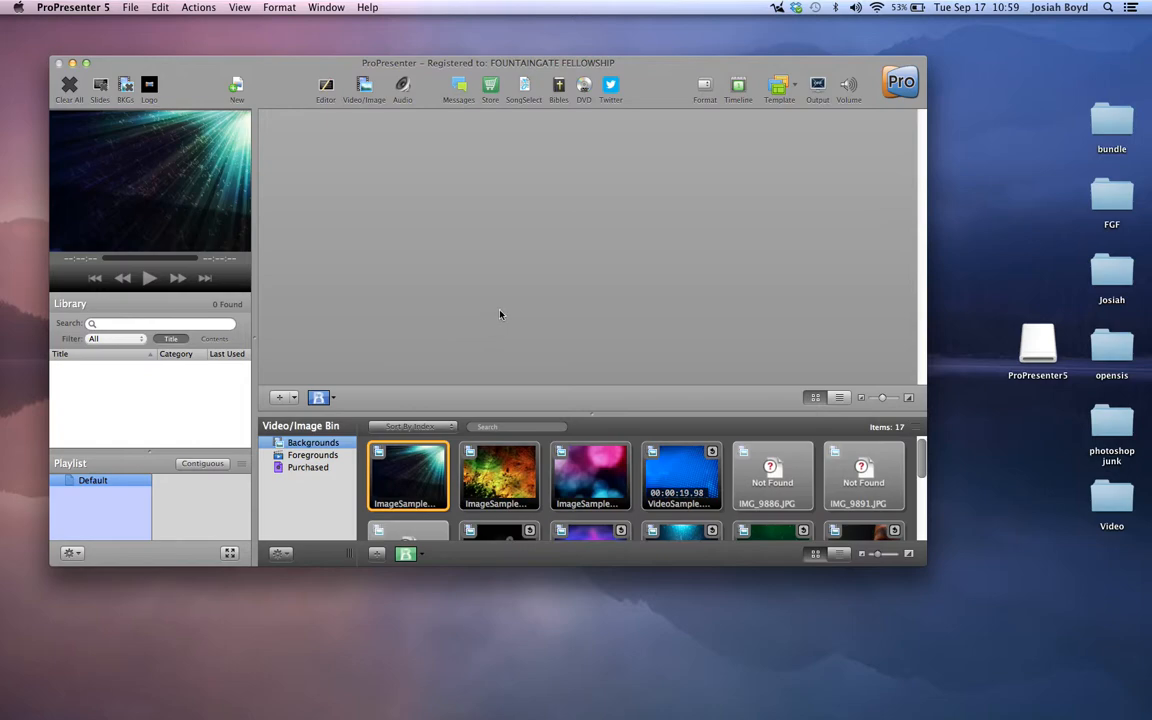
pyautogui.moveTo(296, 285)
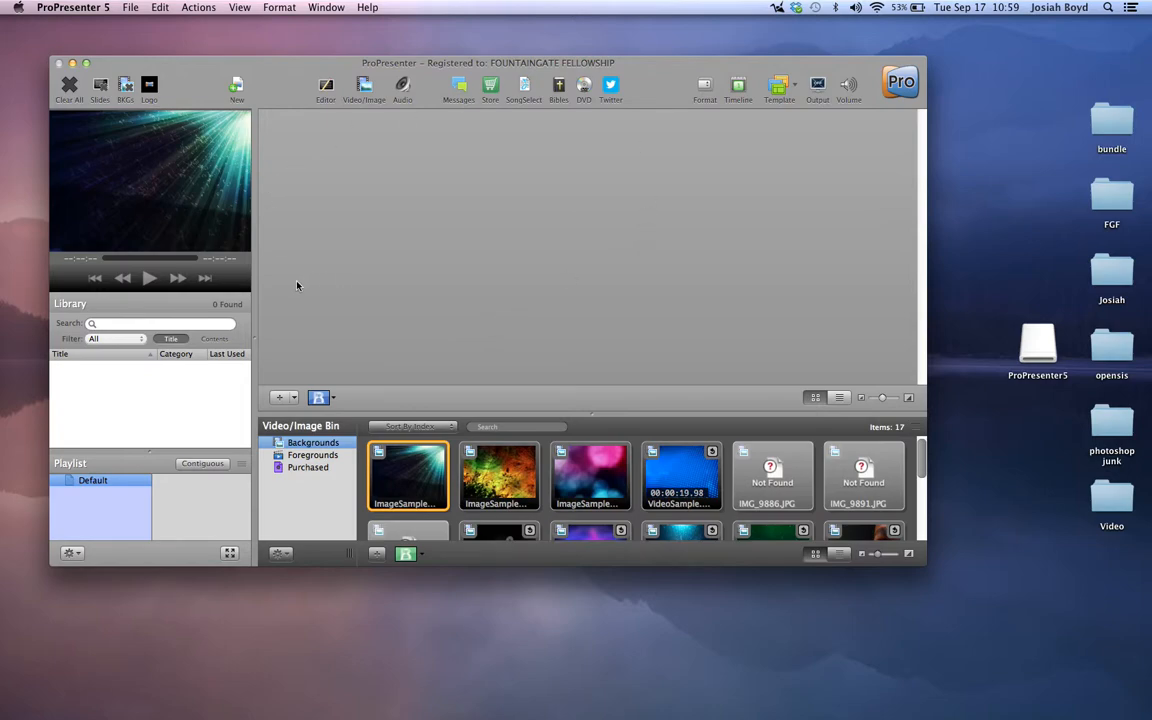